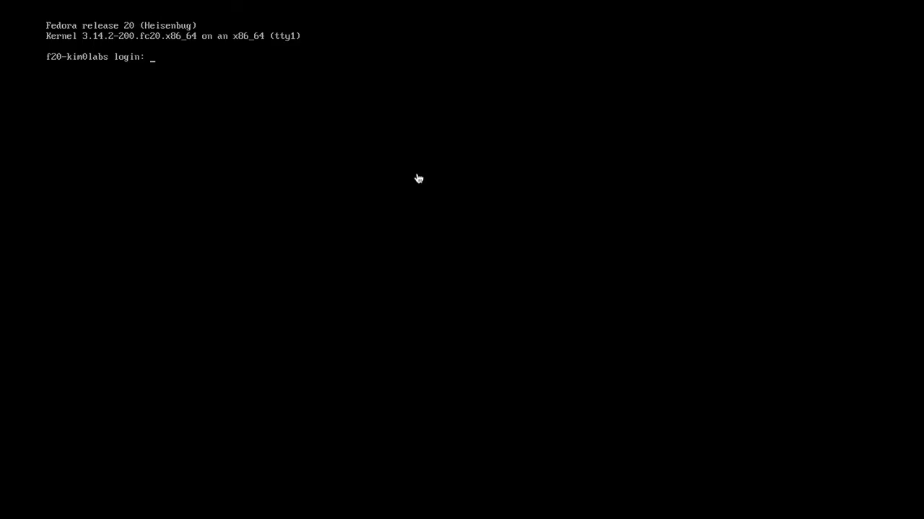
# Log in as builder and type the gcc command for cve-2014-0196-md.c
pyautogui.write('bui')
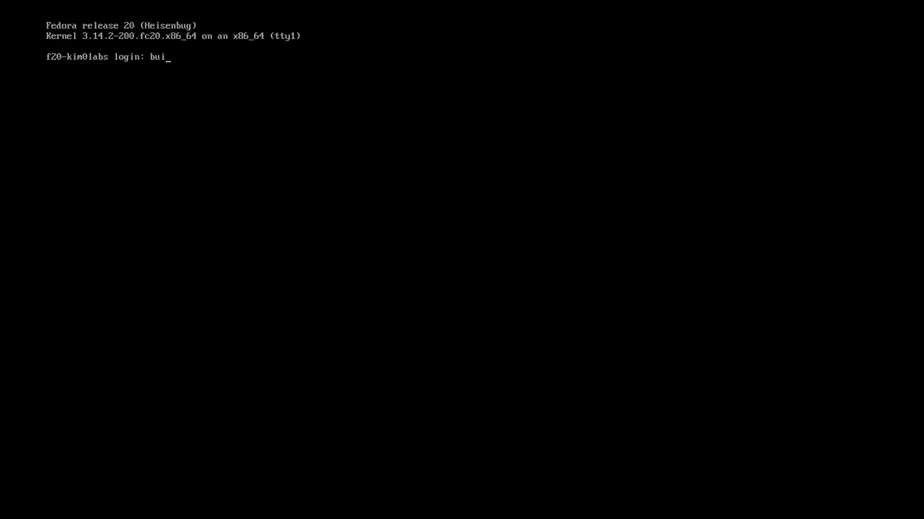
pyautogui.press('Return')
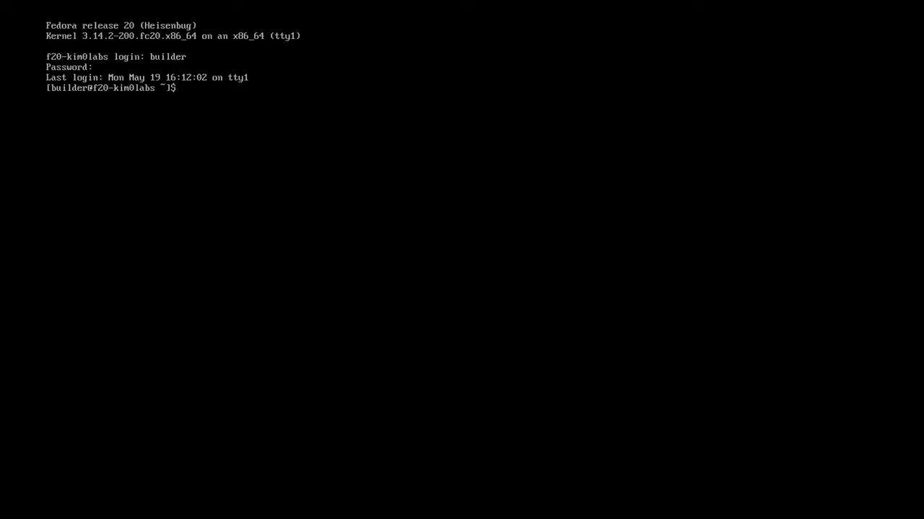
pyautogui.write('gcc cve-2014-0196-md.c')
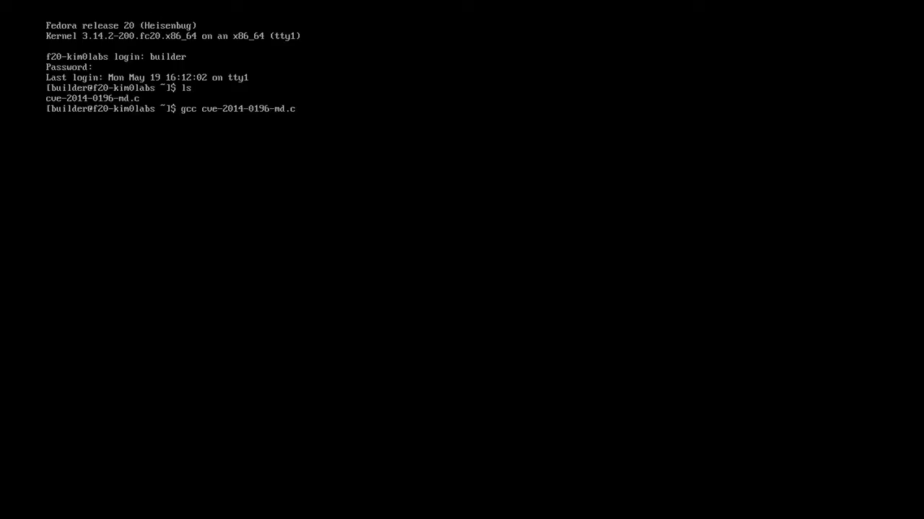
# Add -lutil -lpthread to the gcc command compiling the exploit
pyautogui.write('-lutil -lpthread')
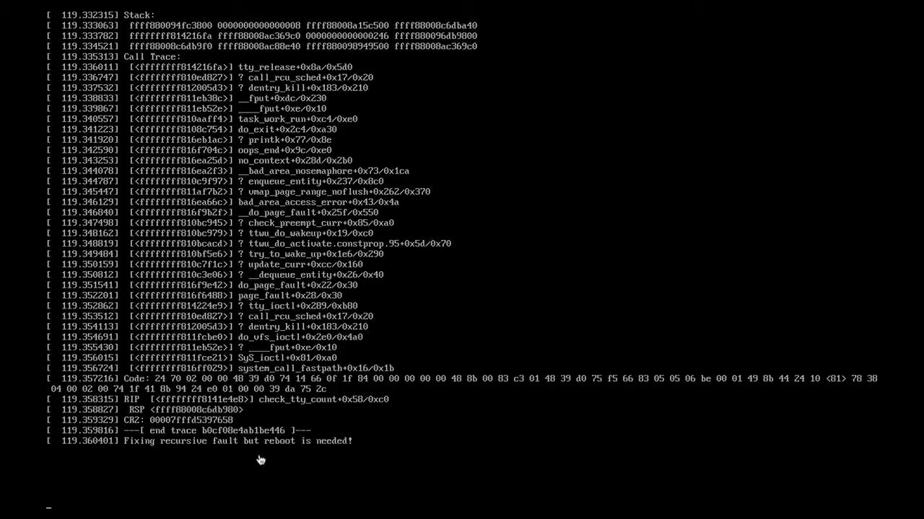
pyautogui.moveTo(861, 263)
pyautogui.write('builder')
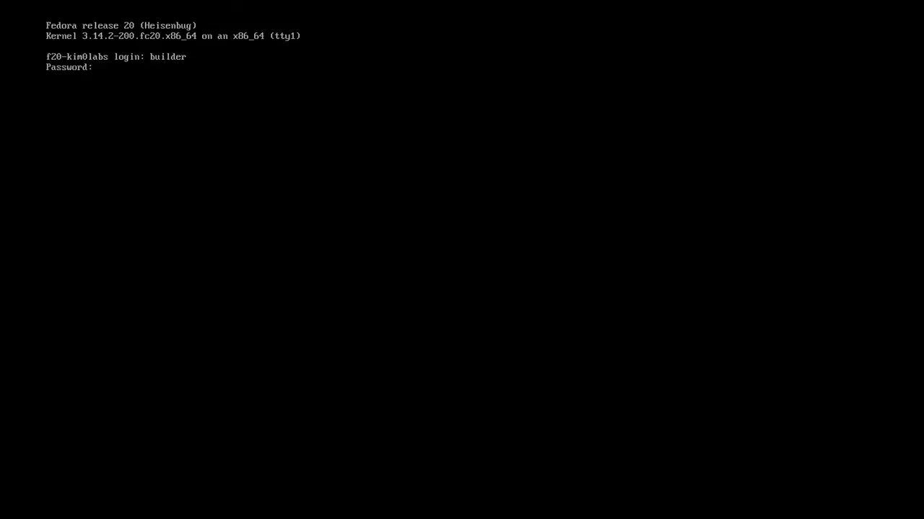
# Submit the password to log back in after the reboot
pyautogui.press('Return')
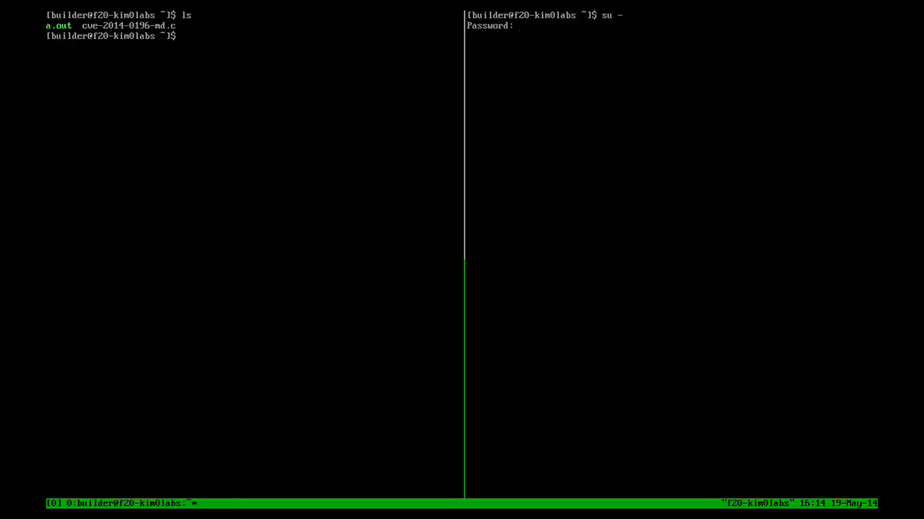
# Log in as root, then view and close all.patch in vim
pyautogui.press('Return')
pyautogui.write('v')
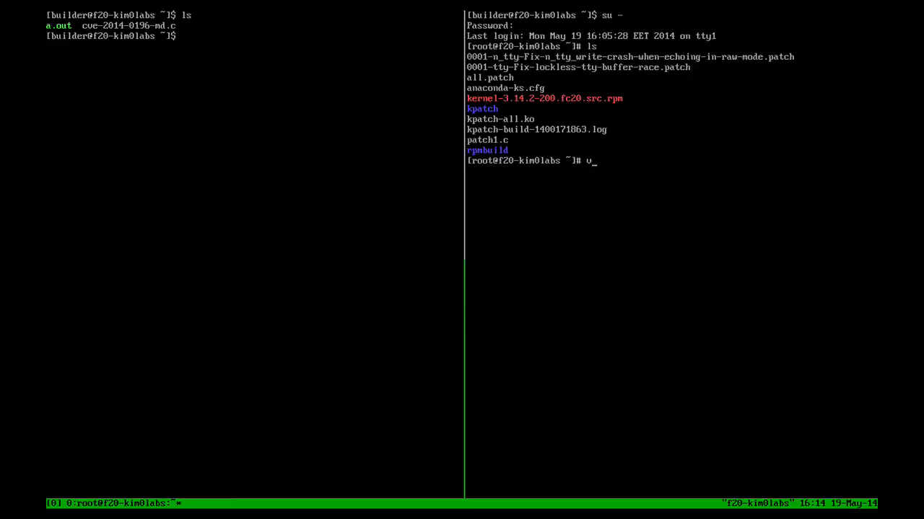
pyautogui.press('Return')
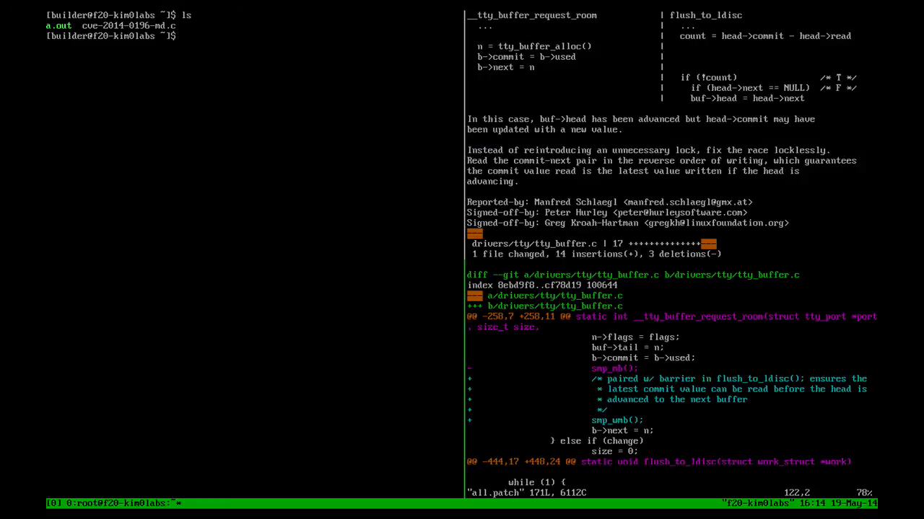
pyautogui.press('V')
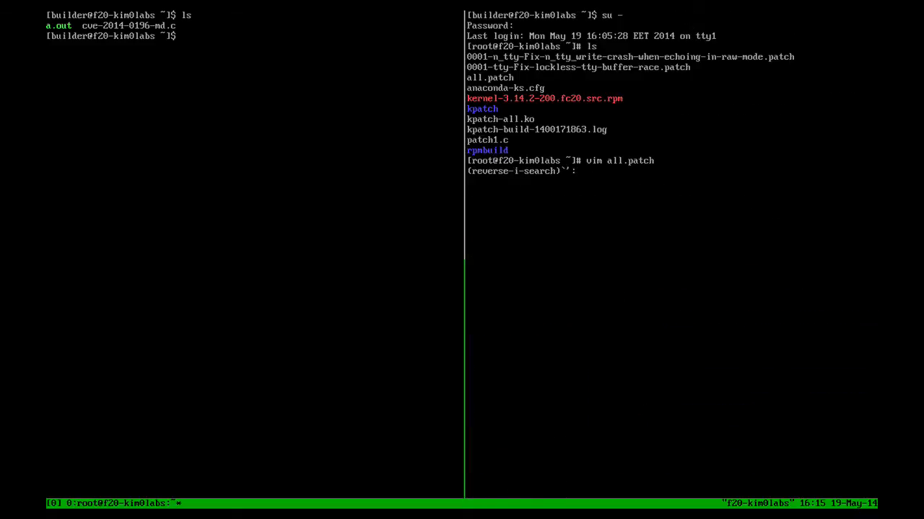
# Run kpatch-build on all.patch against kernel-3.14.2-200.fc20.src.rpm
pyautogui.write('kp')
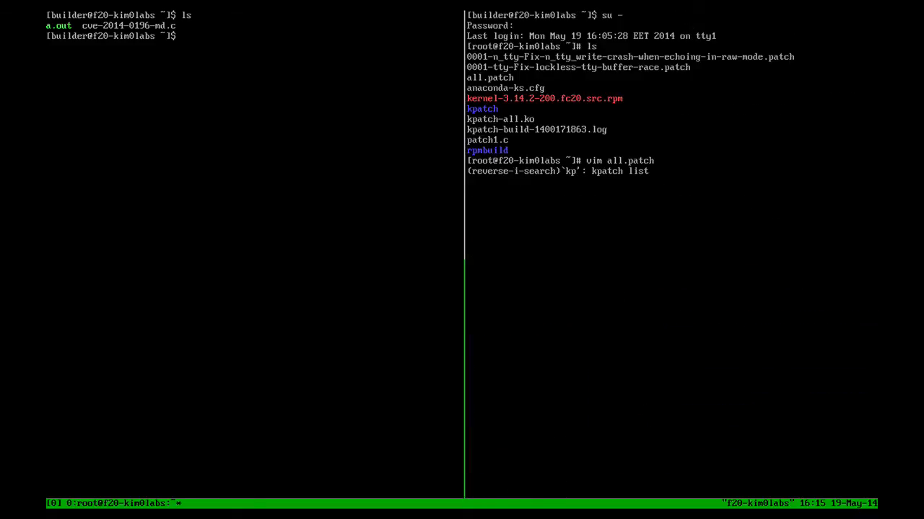
pyautogui.write('a')
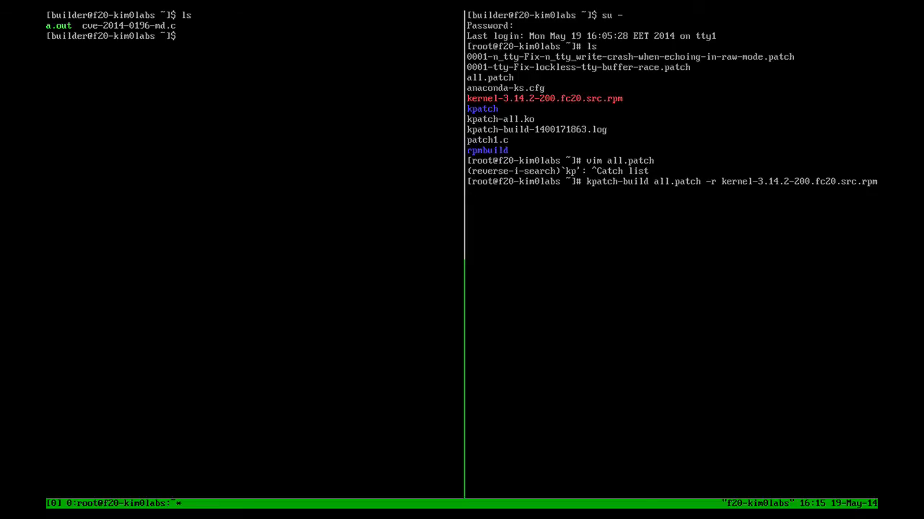
pyautogui.press('Return')
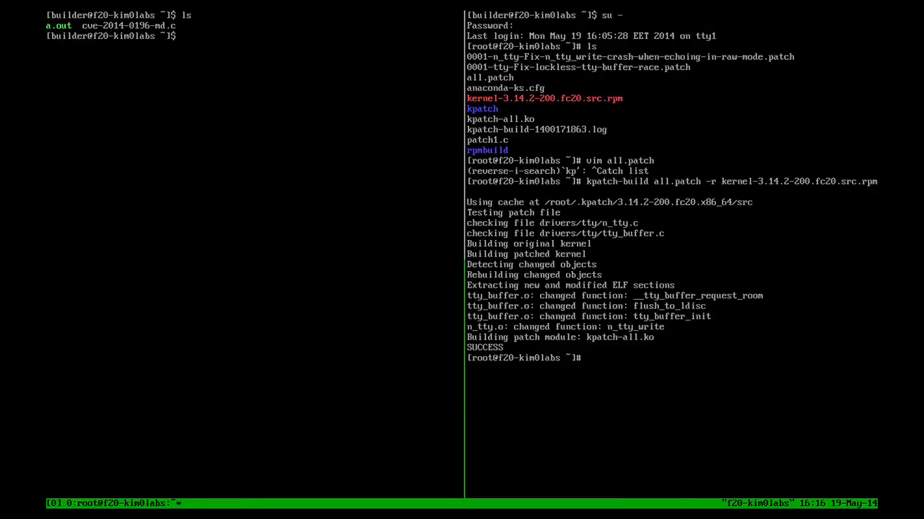
# Check kpatch-all.ko's file type, load it with kpatch, and start rerunning the exploit
pyautogui.write('file kpatch-')
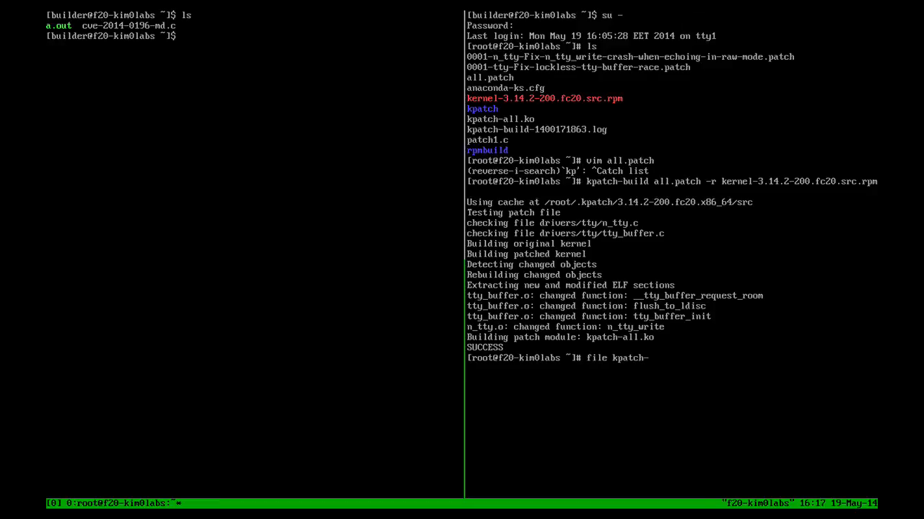
pyautogui.press('Return')
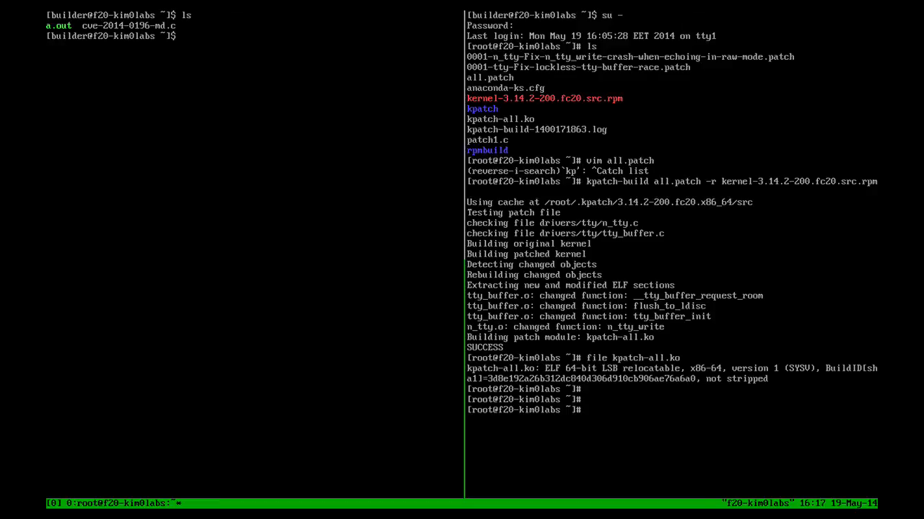
pyautogui.write('kpatch load kpatch-all.ko')
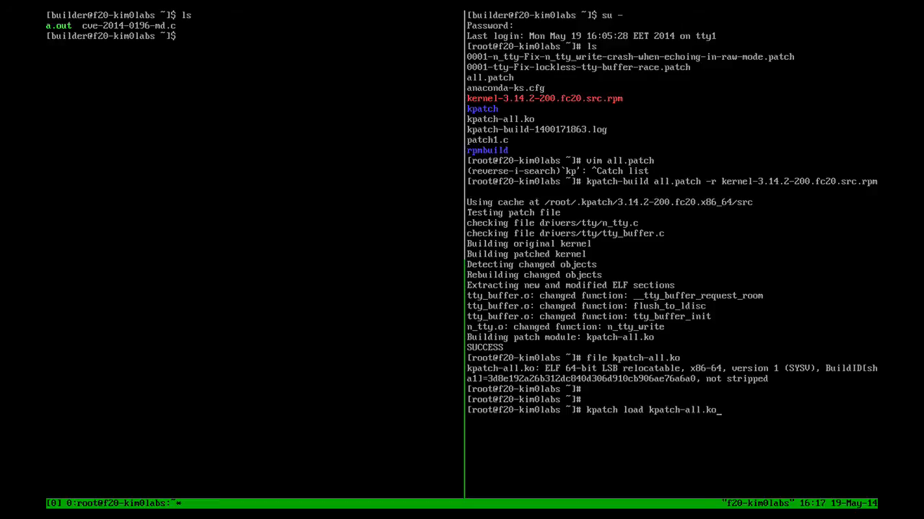
pyautogui.press('Return')
pyautogui.write('kpatch list')
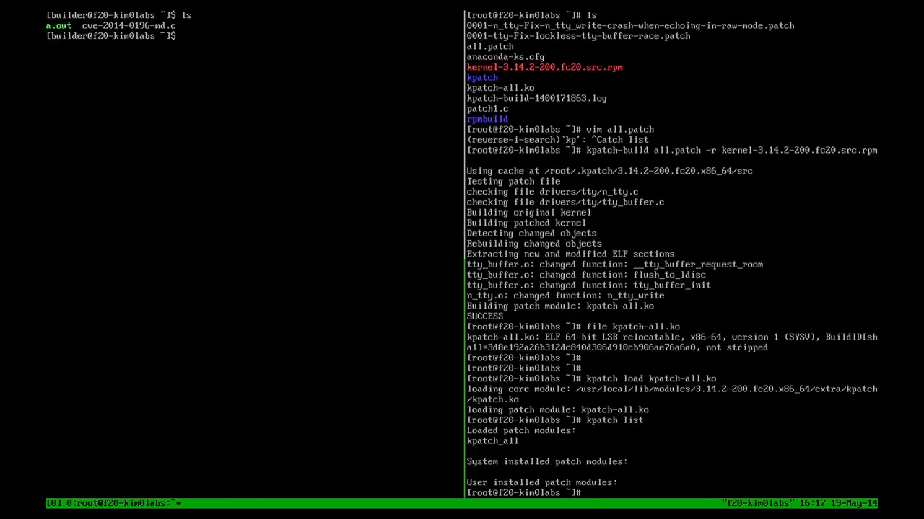
pyautogui.write('./')
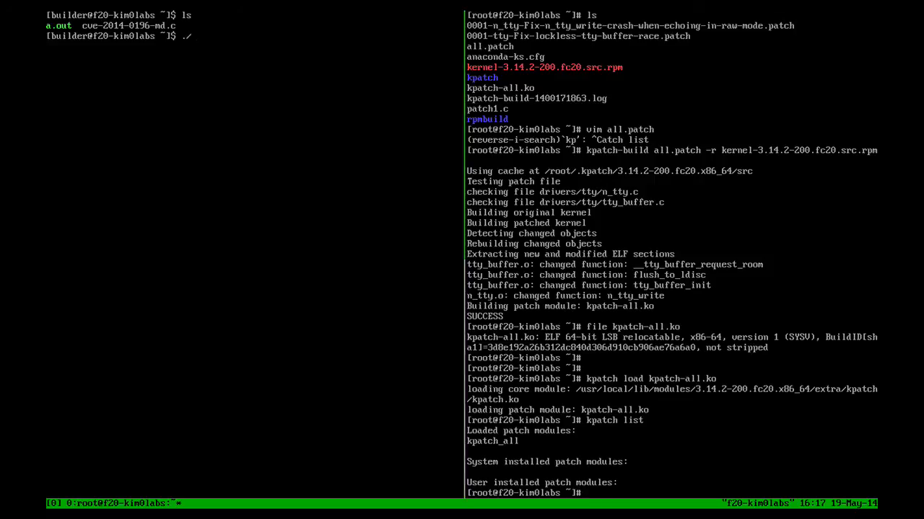